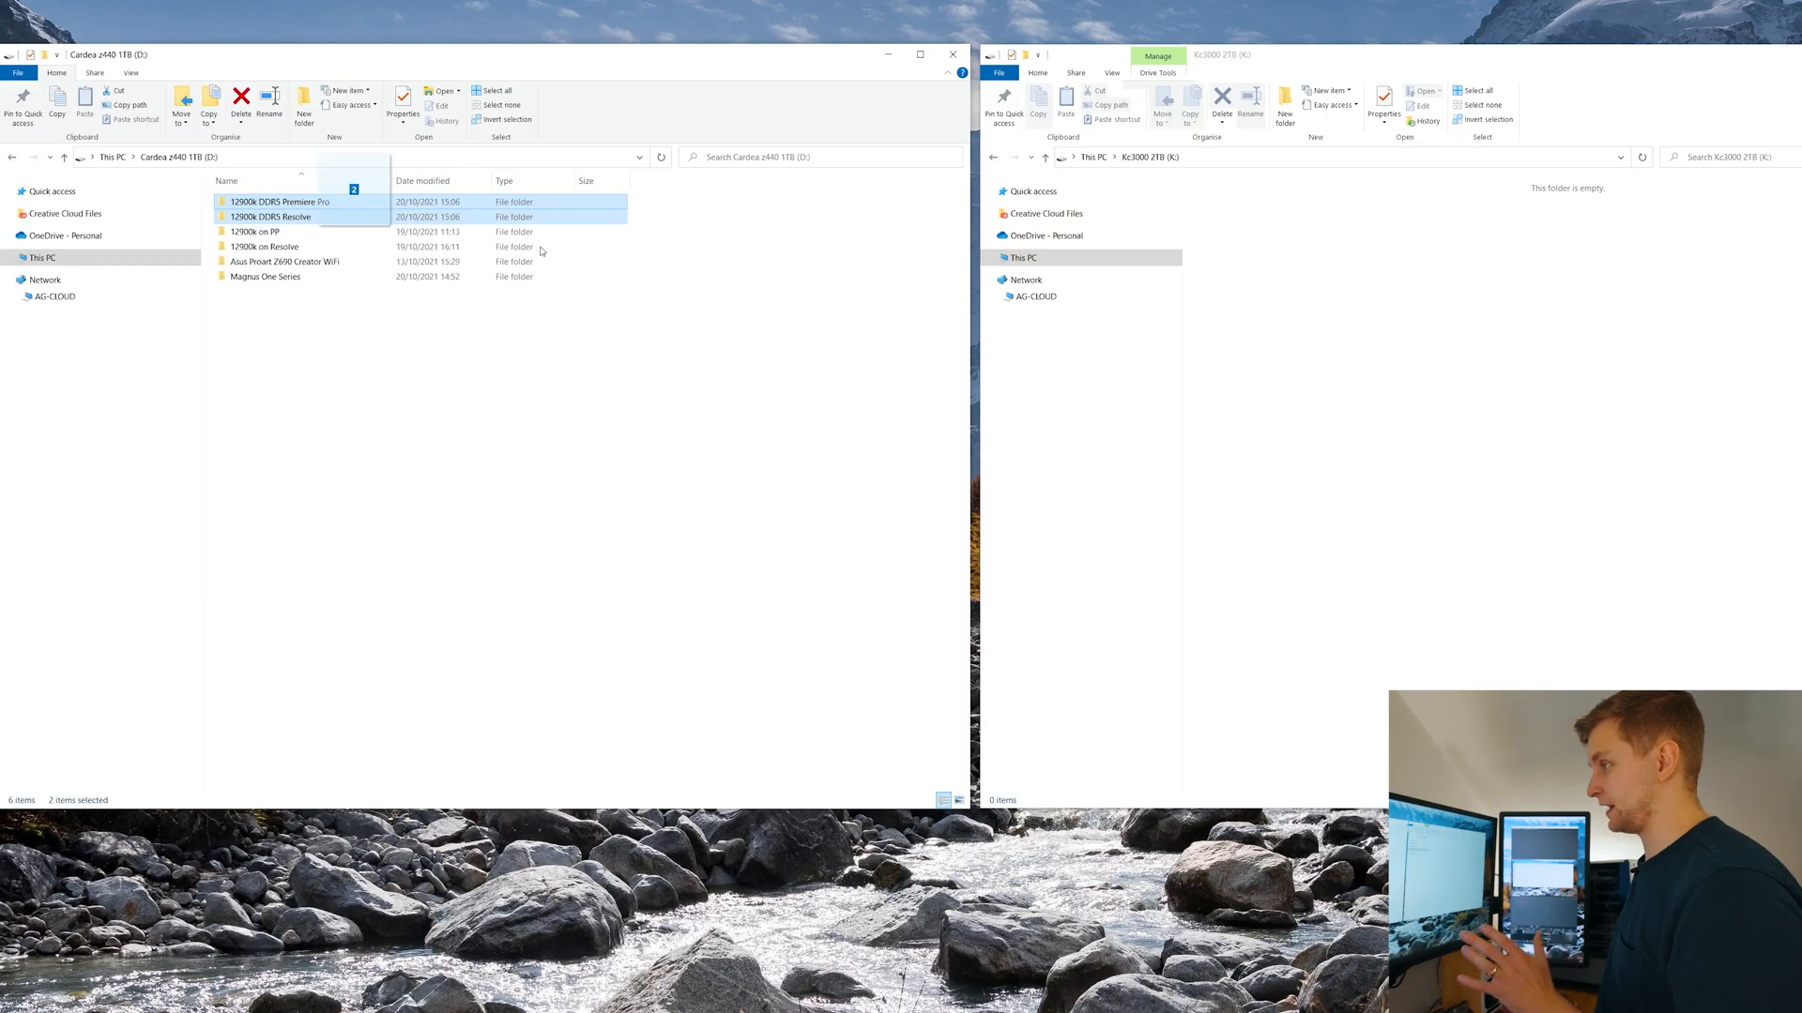
Copy the 12900k DDR5 Premiere Pro and Resolve folders from Cardea onto Kc3000 2TB (K:).
{"action": "left_click_drag", "start_coordinate": [270, 206], "coordinate": [1494, 368]}
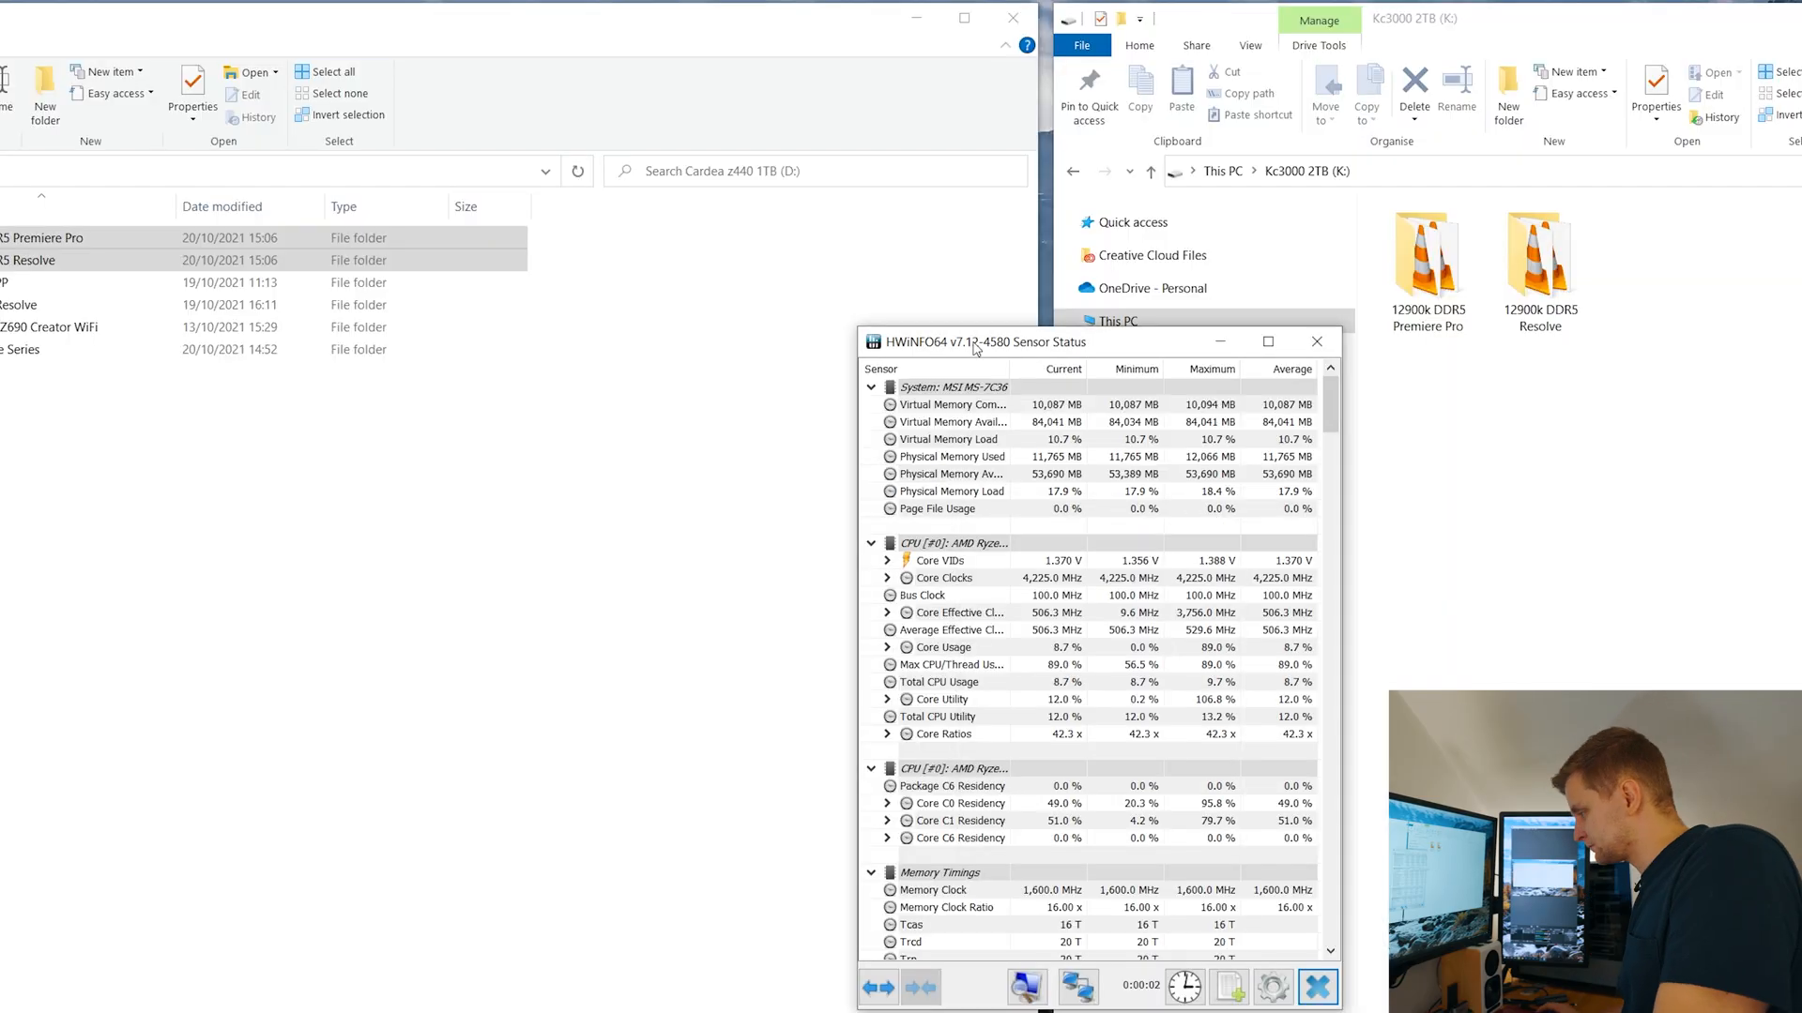
Copy the 12900k on PP folder from Cardea onto the Kc3000 2TB (K:) drive.
{"action": "left_click", "coordinate": [1315, 341]}
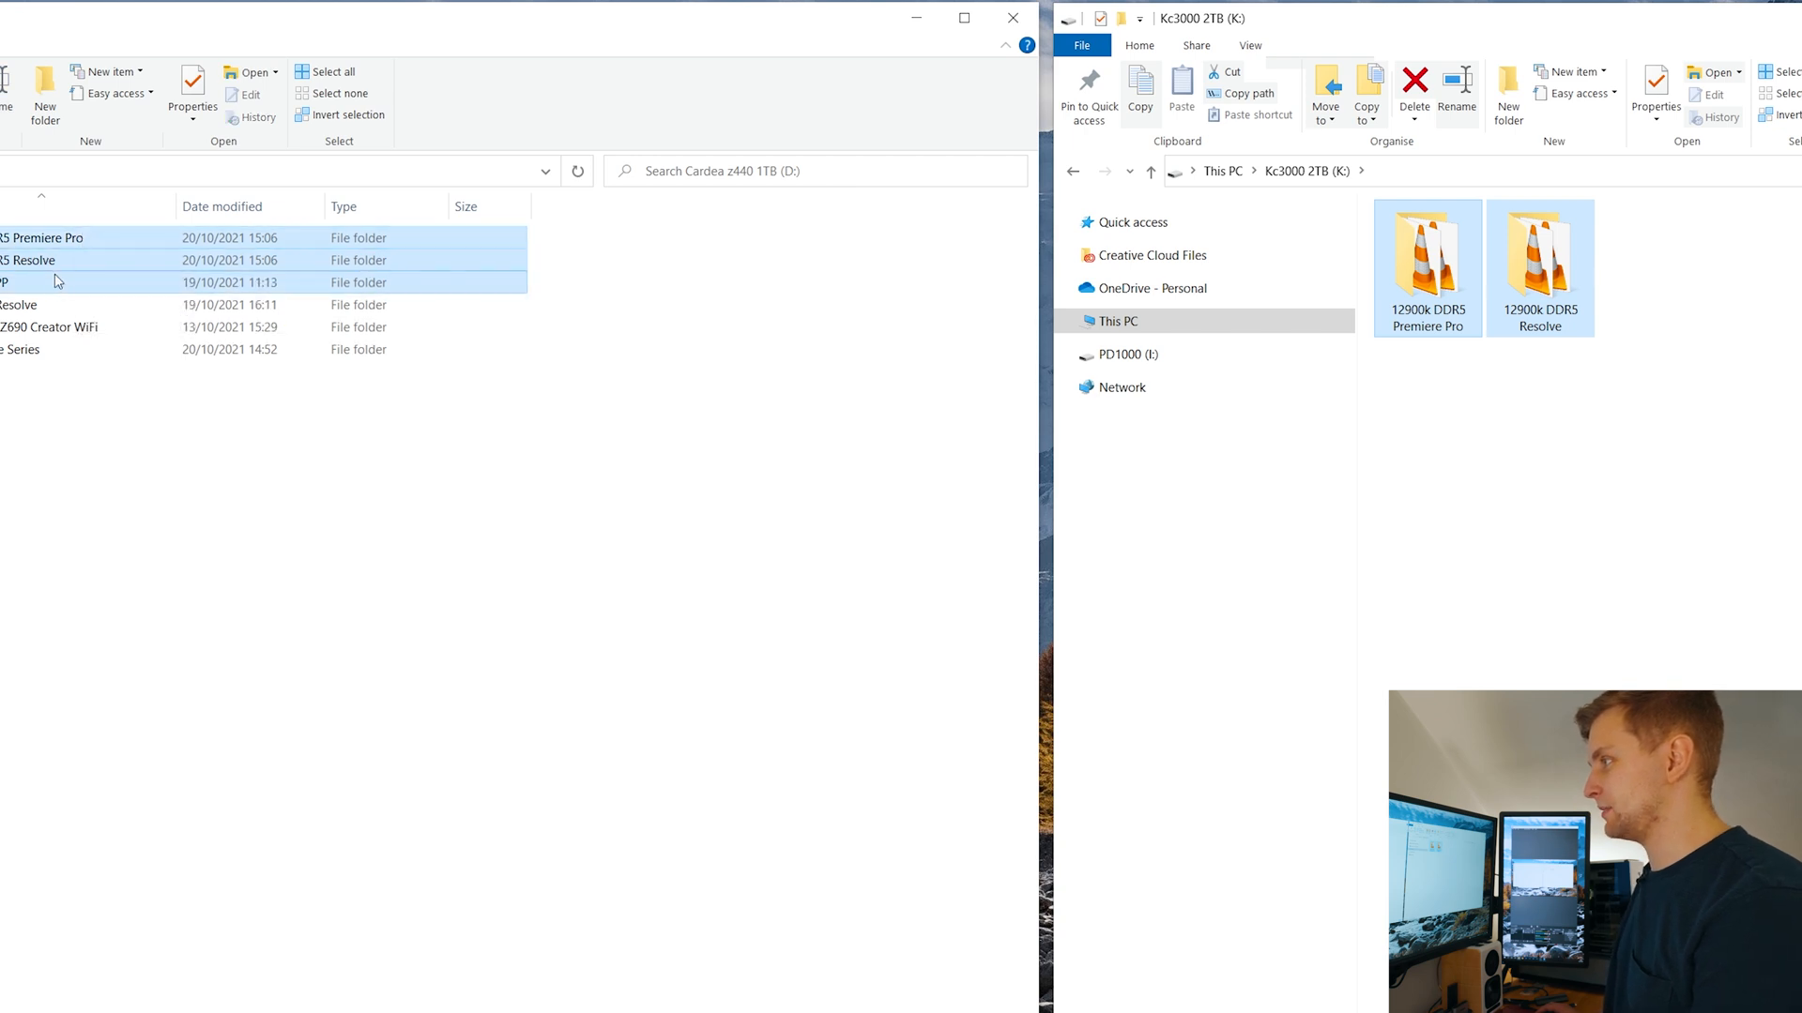
{"action": "left_click_drag", "start_coordinate": [45, 259], "coordinate": [1711, 432]}
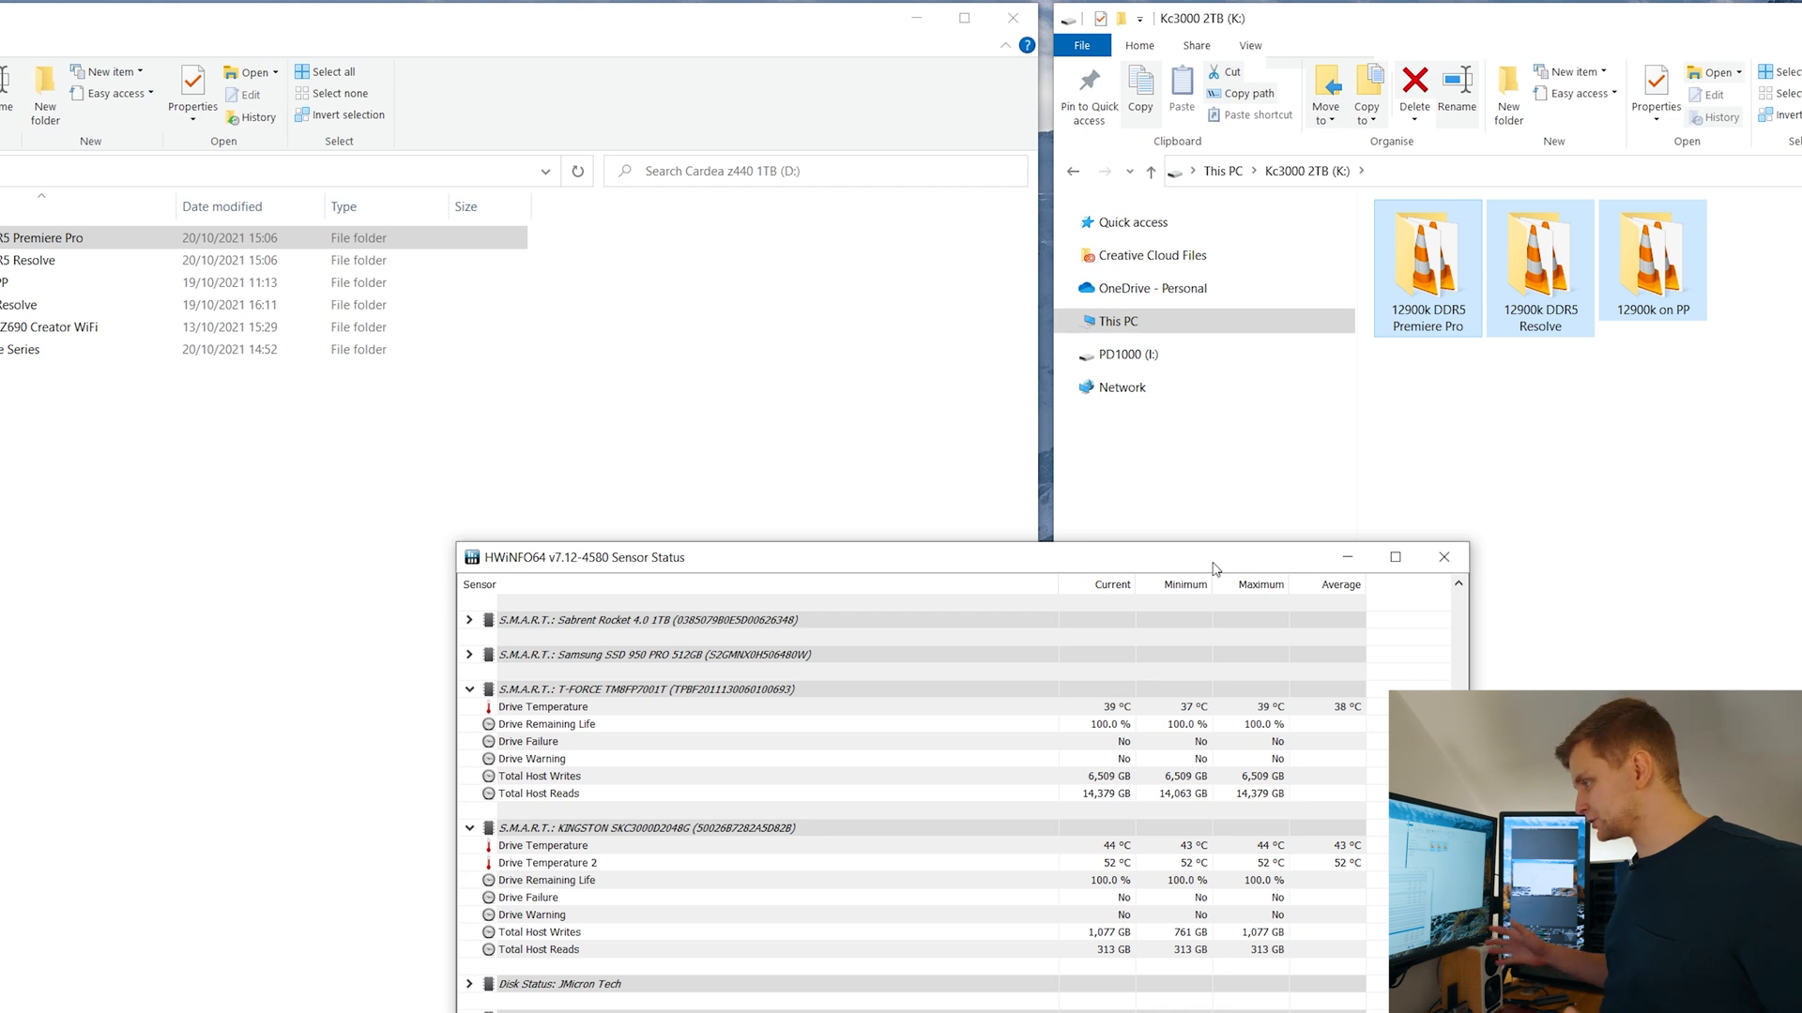
{"action": "mouse_move", "coordinate": [1132, 847]}
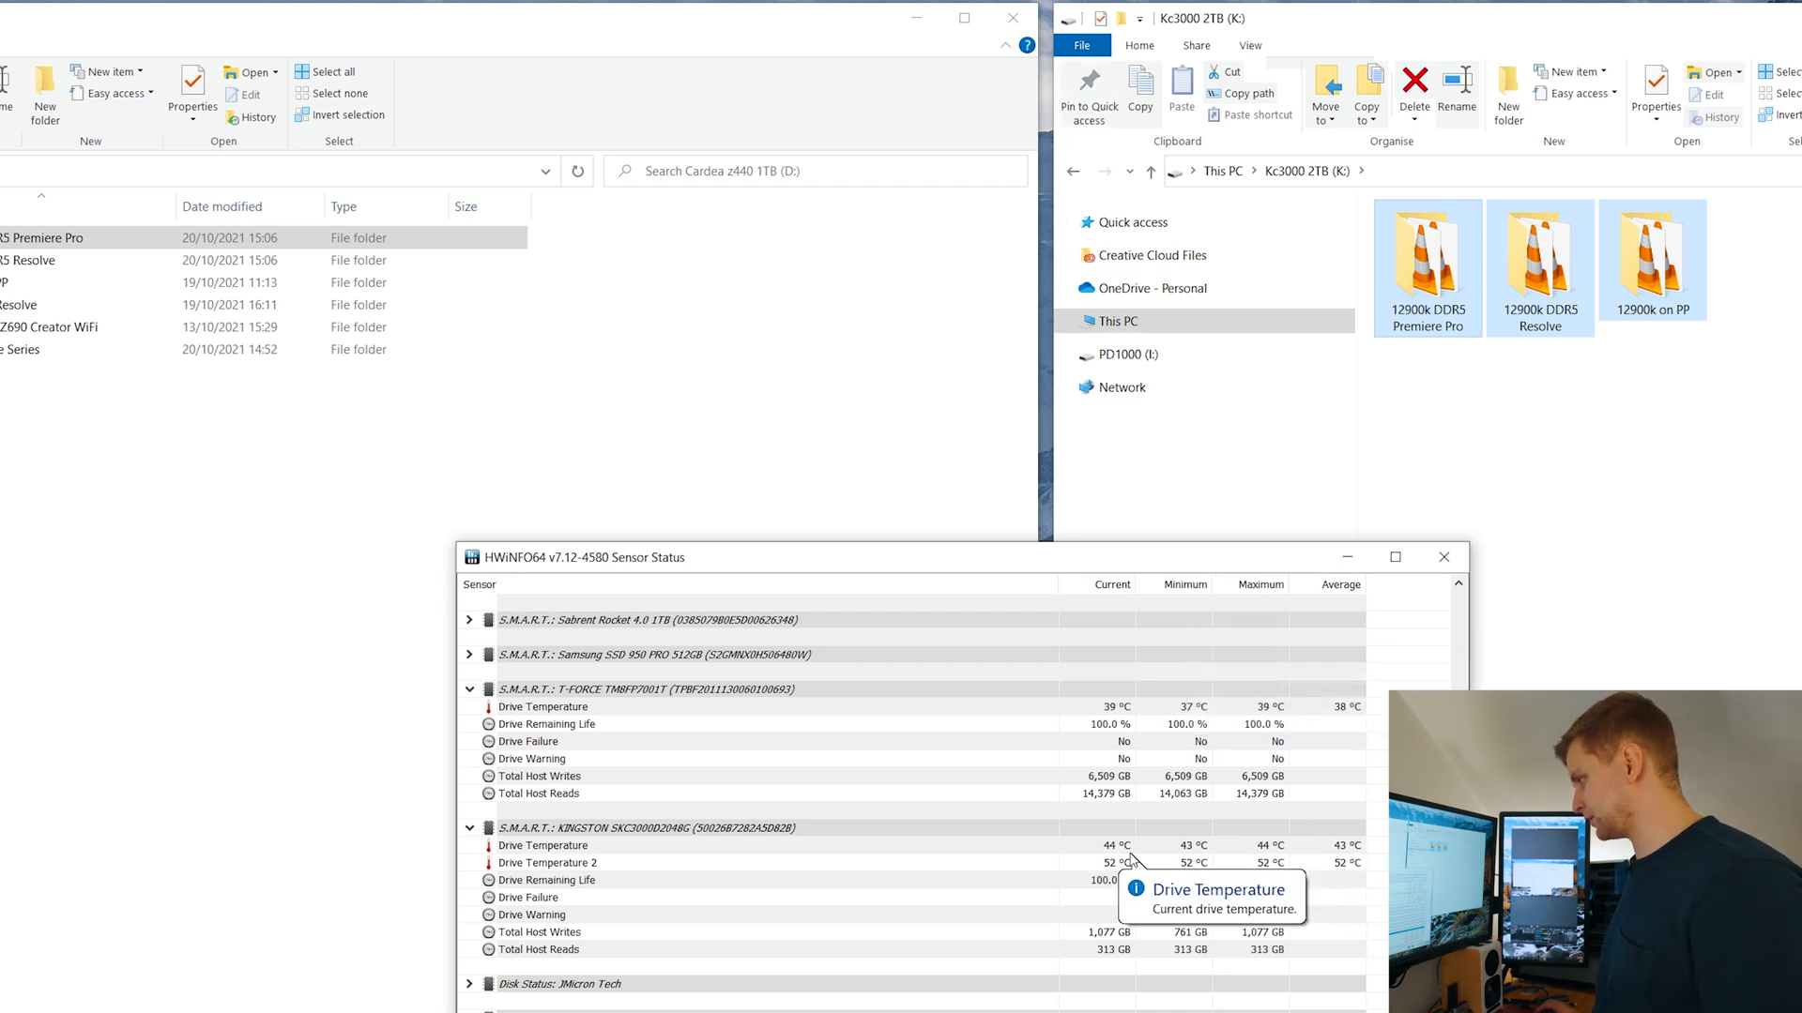